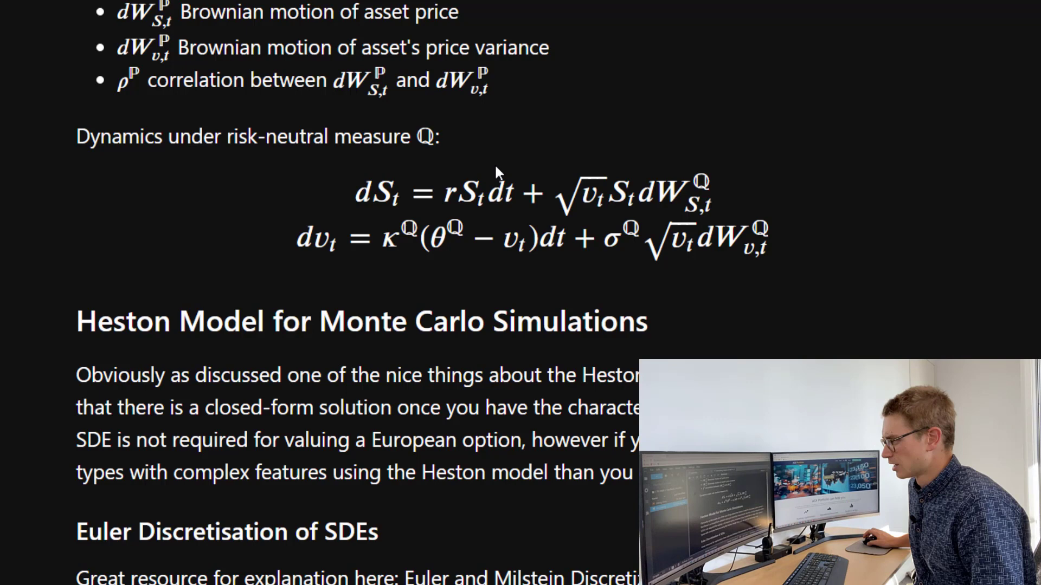
{"action": "mouse_move", "coordinate": [450, 189]}
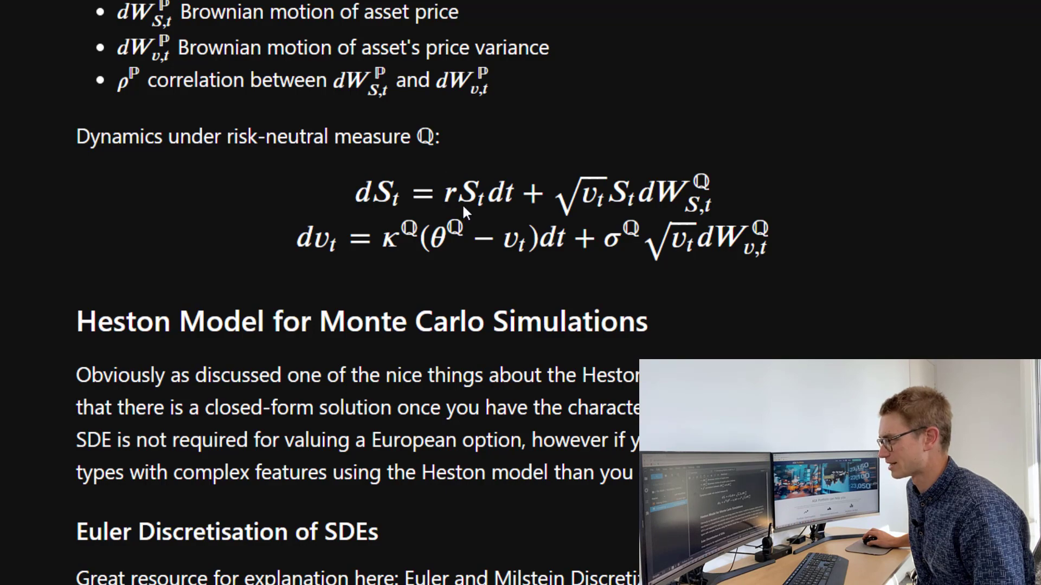
Scroll the Heston notebook down to the Euler Discretisation section.
{"action": "scroll", "scroll_direction": "down", "scroll_amount": 3}
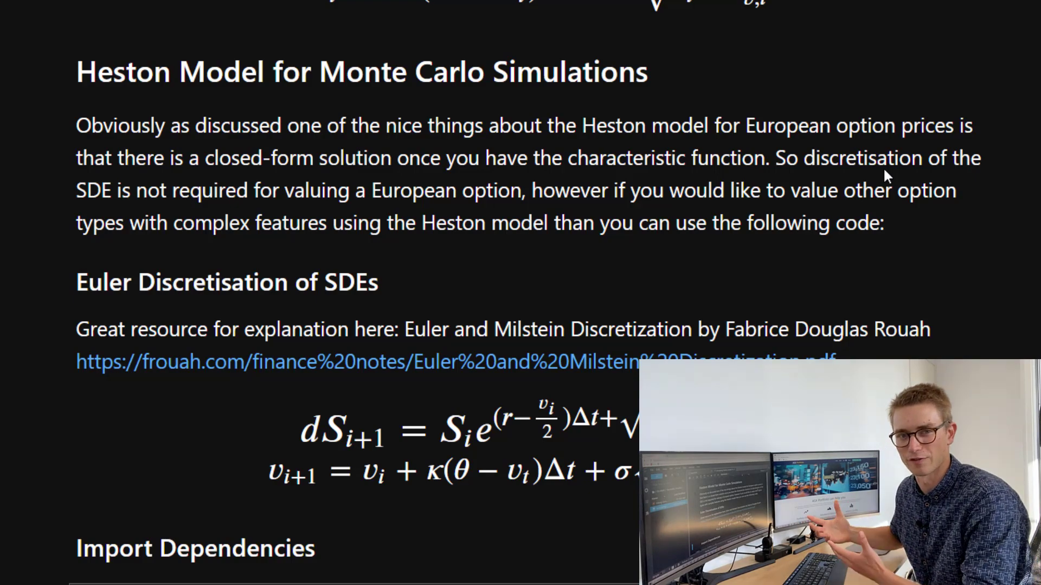
{"action": "scroll", "scroll_direction": "down", "scroll_amount": 3}
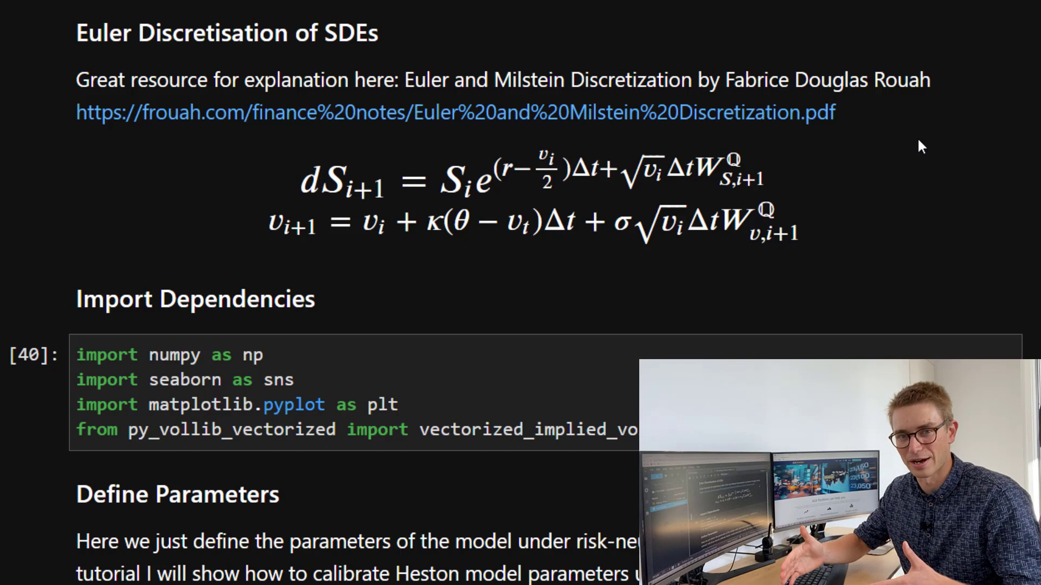
{"action": "mouse_move", "coordinate": [873, 182]}
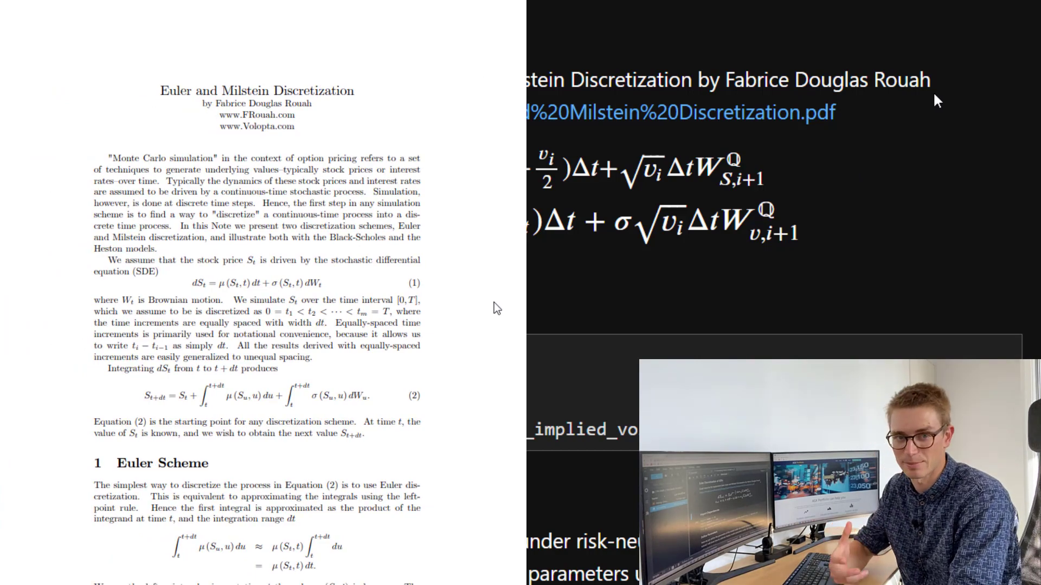
Scroll the Rouah PDF notes to section 1.2.2, Process for S_t.
{"action": "scroll", "scroll_direction": "down", "scroll_amount": 3}
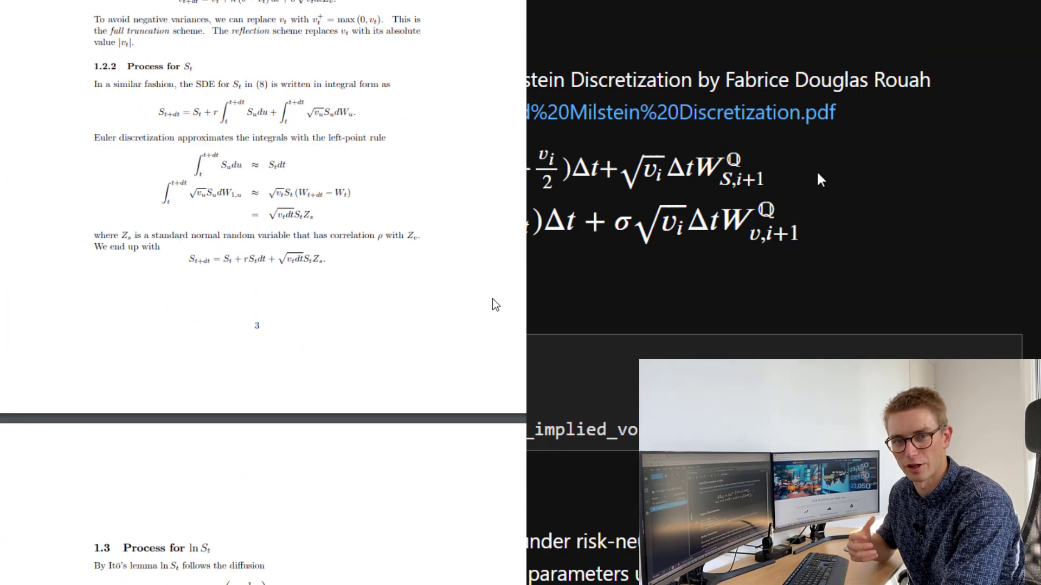
{"action": "scroll", "scroll_direction": "down", "scroll_amount": 3}
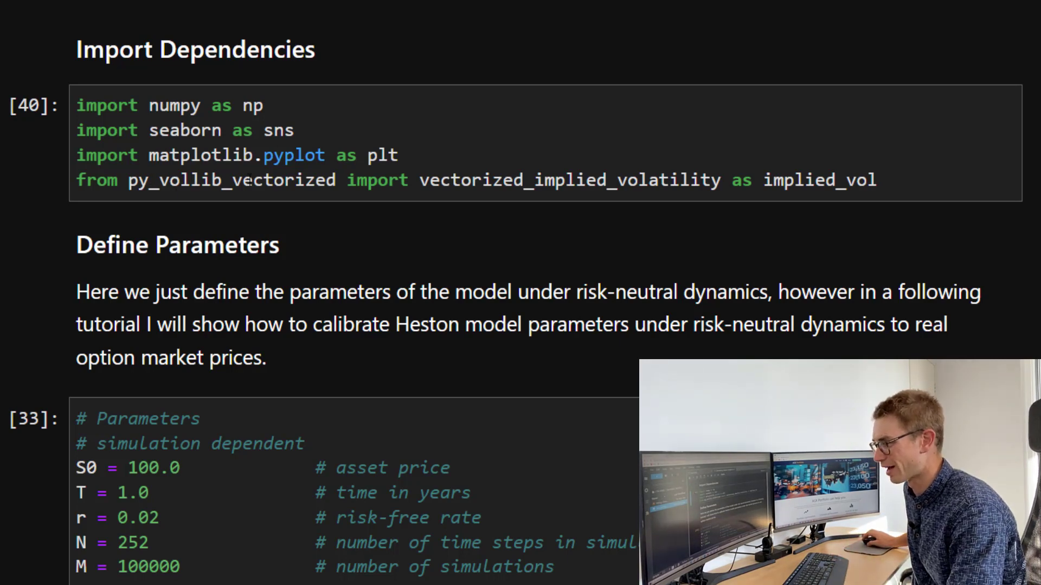
{"action": "double_click", "coordinate": [231, 180]}
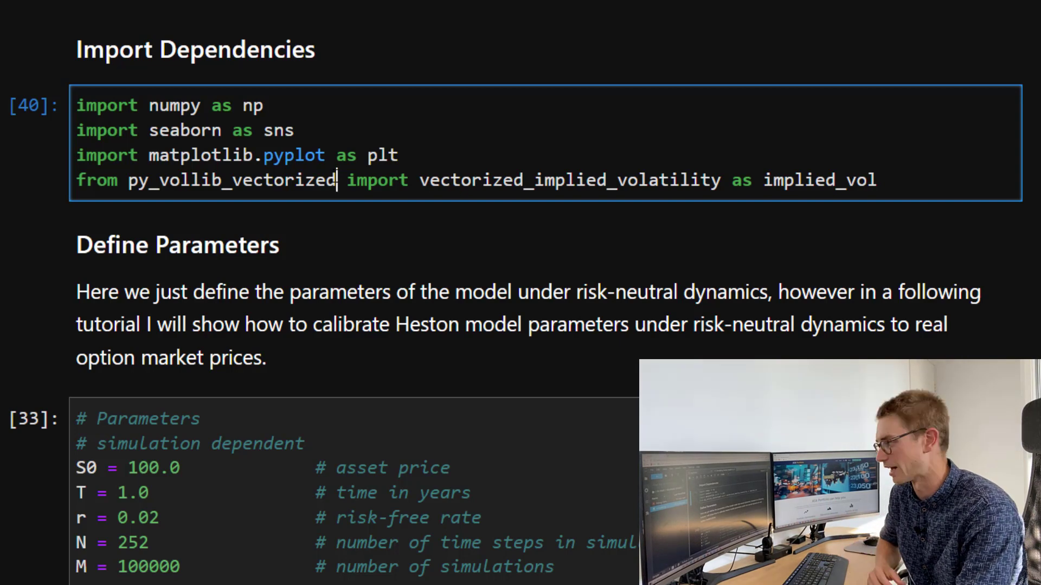
{"action": "double_click", "coordinate": [568, 180]}
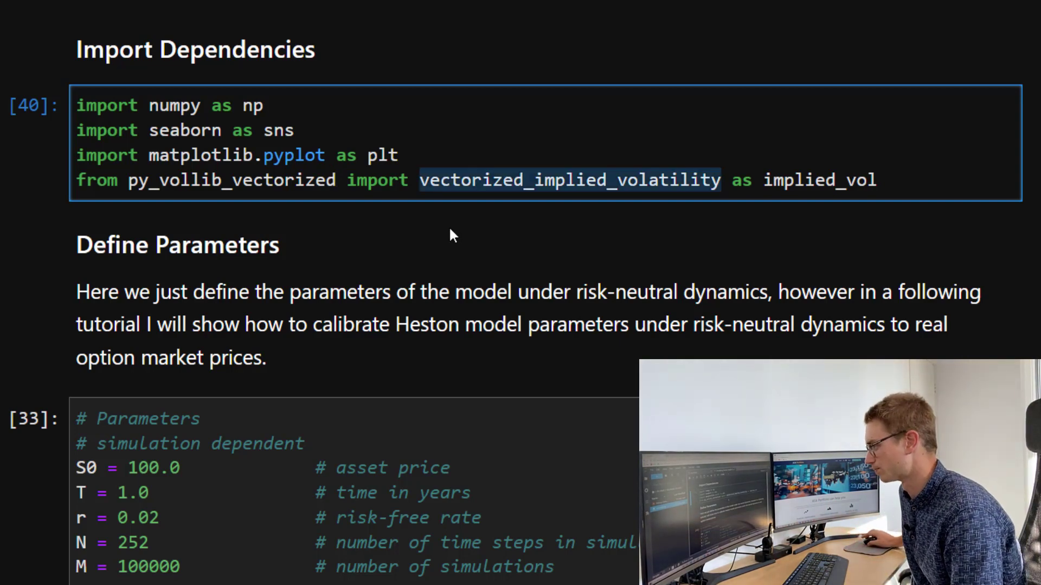
{"action": "scroll", "scroll_direction": "down", "scroll_amount": 3}
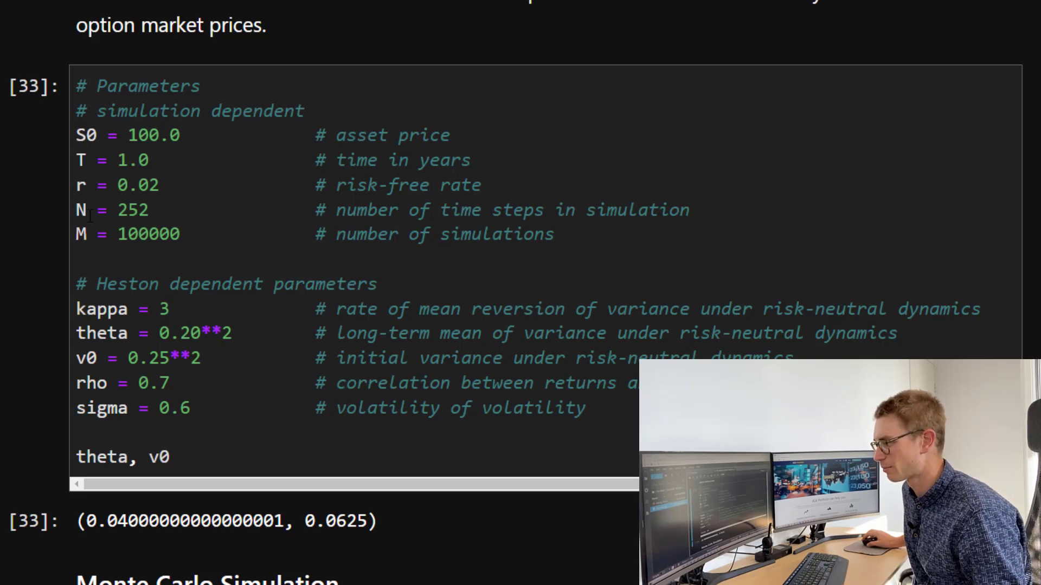
{"action": "double_click", "coordinate": [131, 210]}
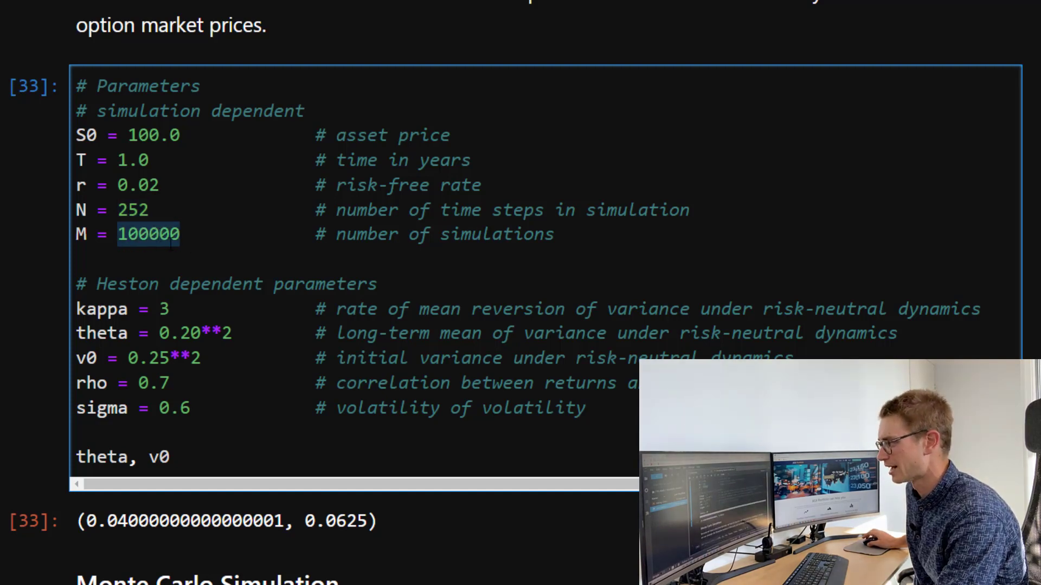
{"action": "scroll", "scroll_direction": "down", "scroll_amount": 3}
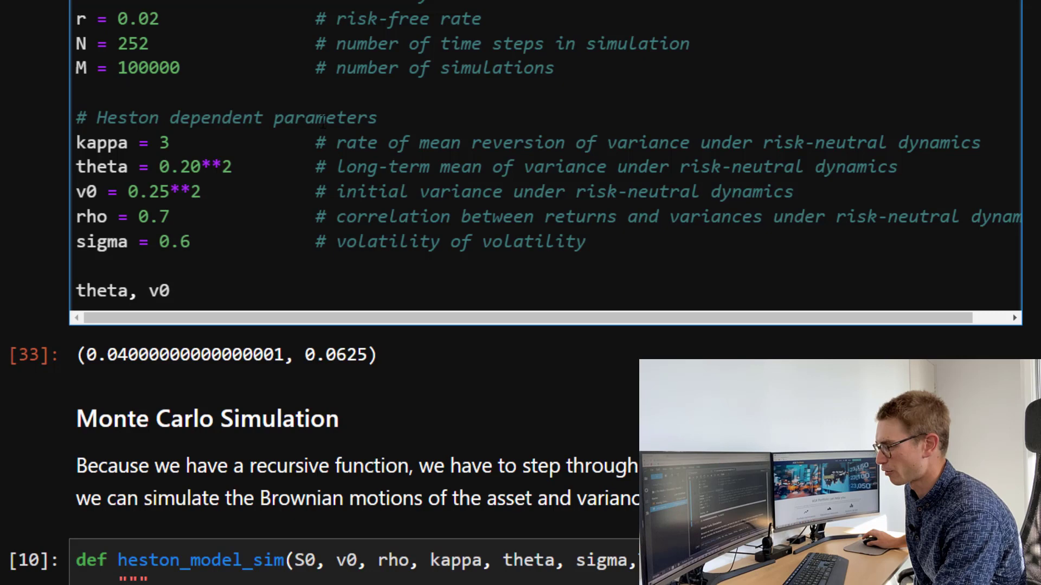
{"action": "double_click", "coordinate": [325, 118]}
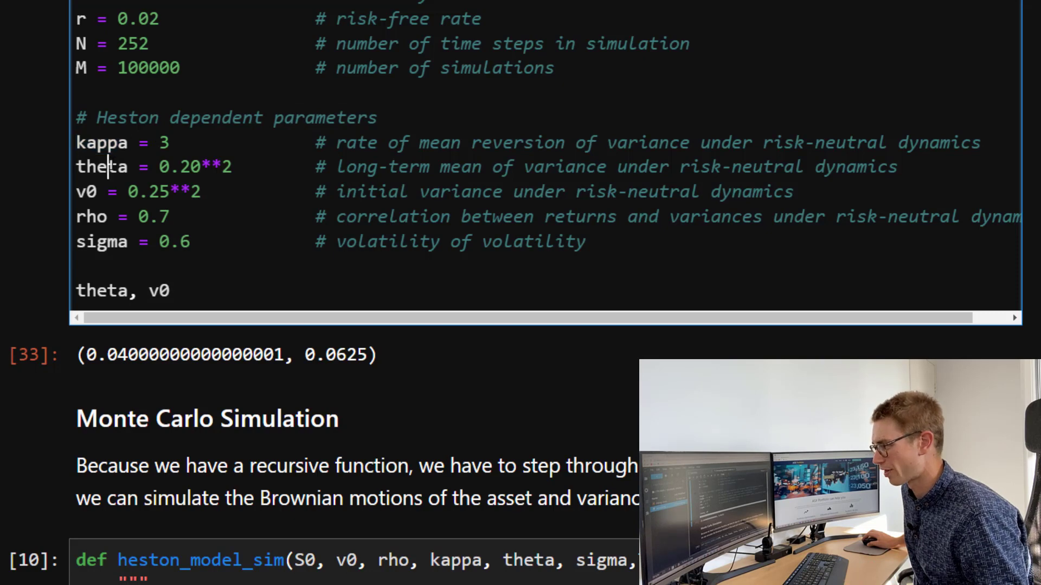
{"action": "double_click", "coordinate": [101, 167]}
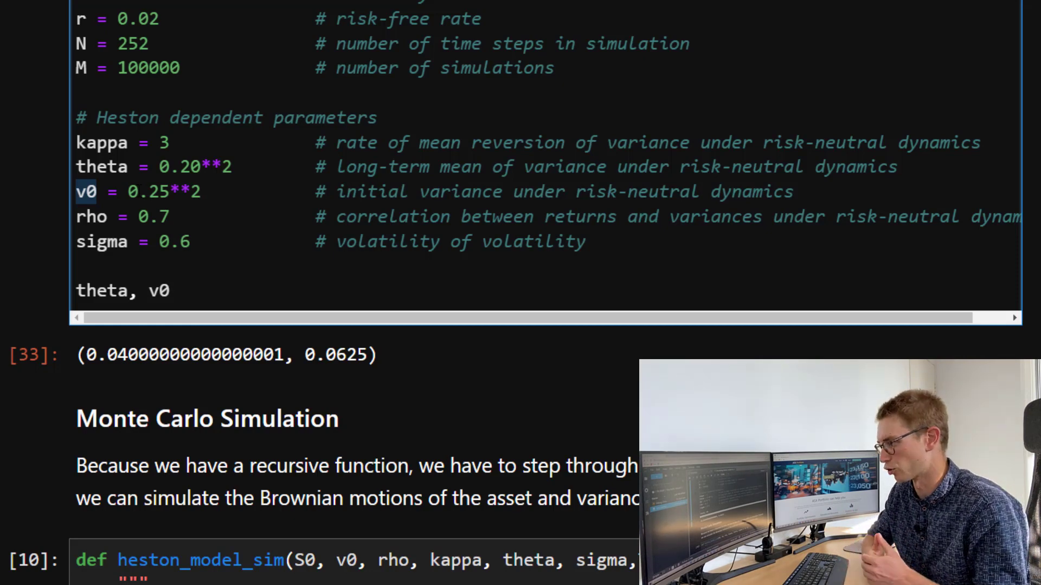
{"action": "double_click", "coordinate": [101, 167]}
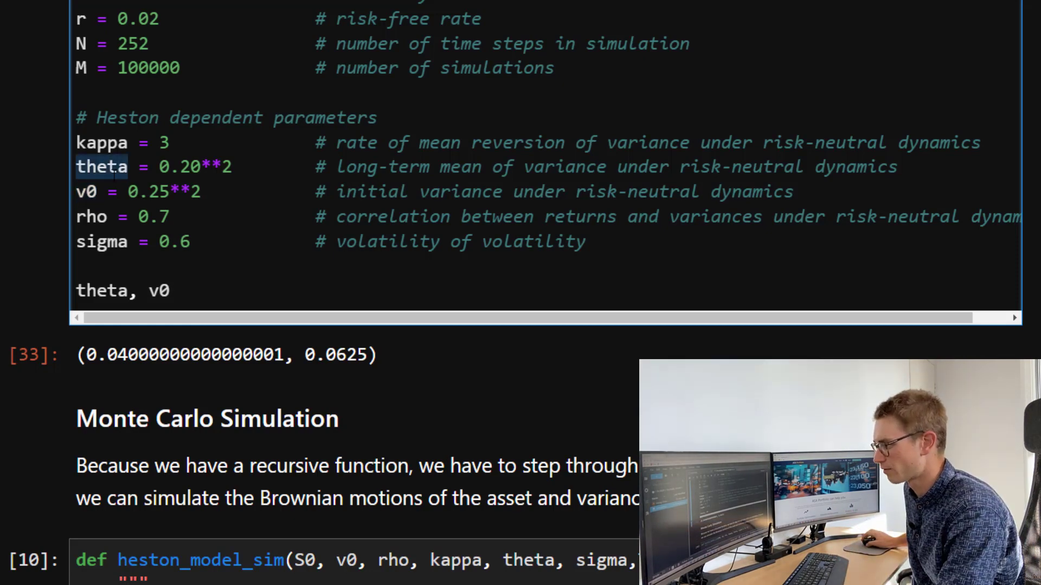
{"action": "left_click", "coordinate": [85, 192]}
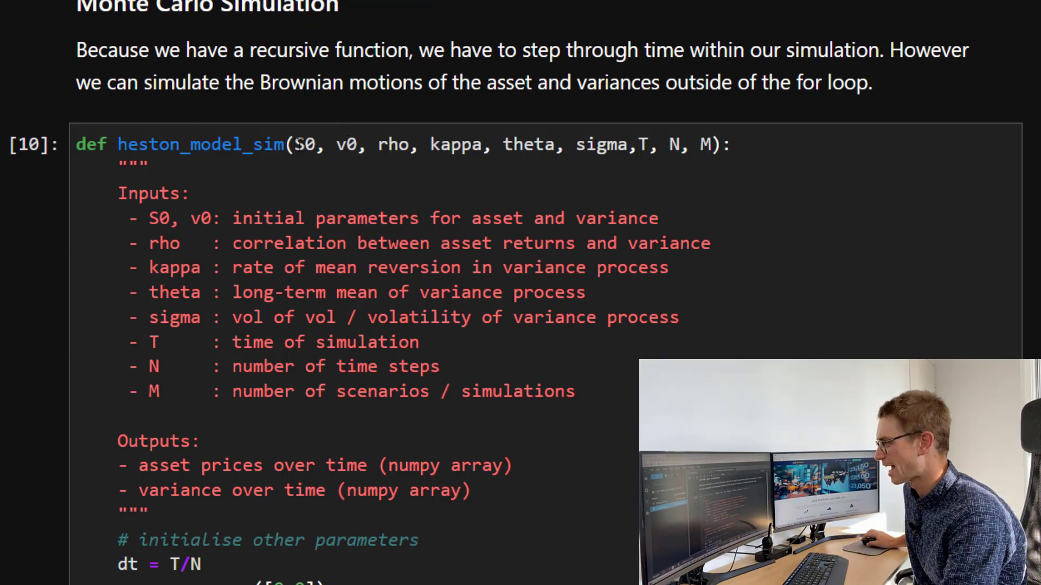
{"action": "scroll", "scroll_direction": "down", "scroll_amount": 3}
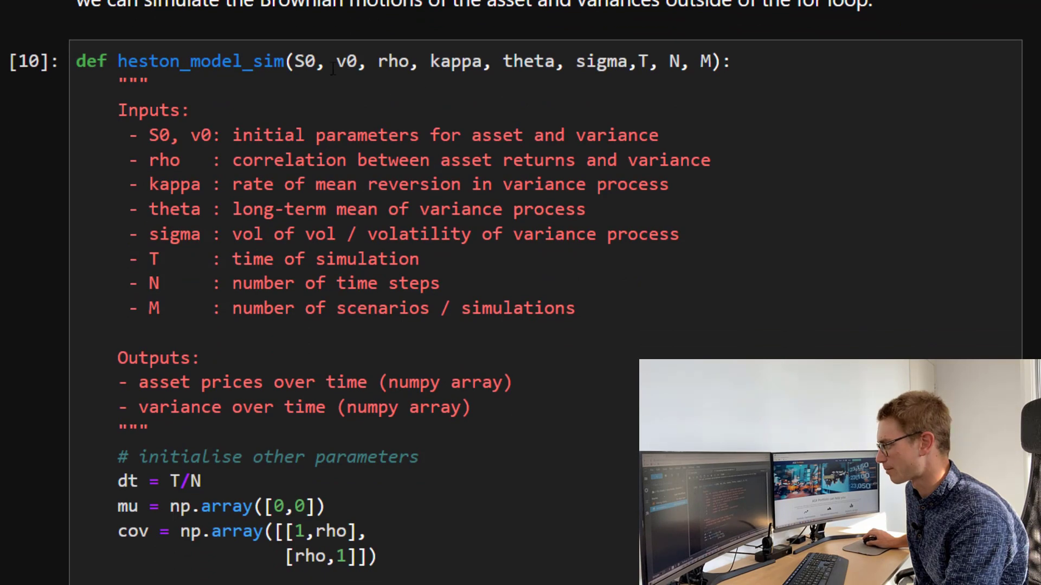
{"action": "scroll", "scroll_direction": "down", "scroll_amount": 3}
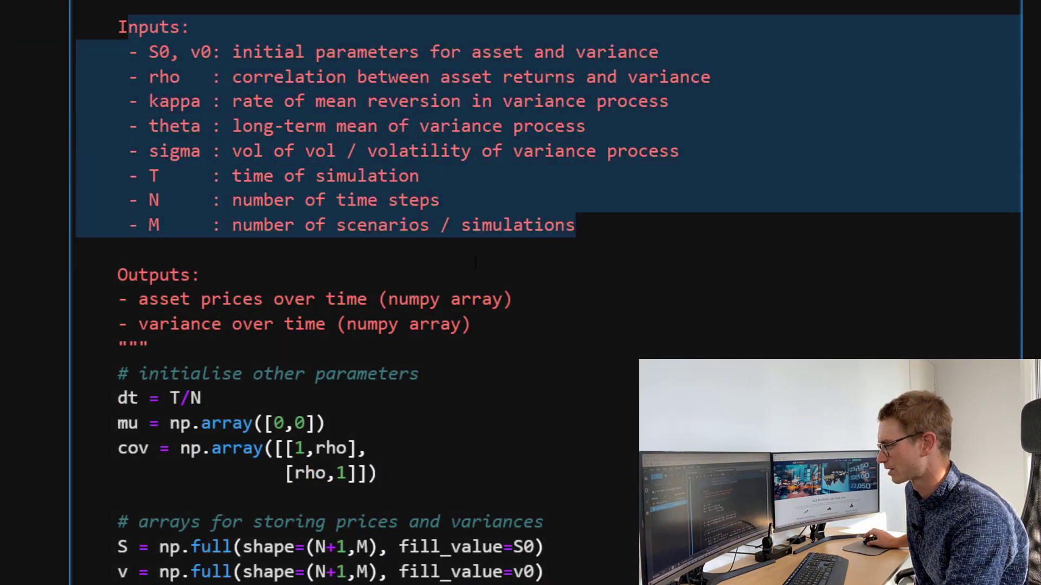
{"action": "scroll", "scroll_direction": "down", "scroll_amount": 3}
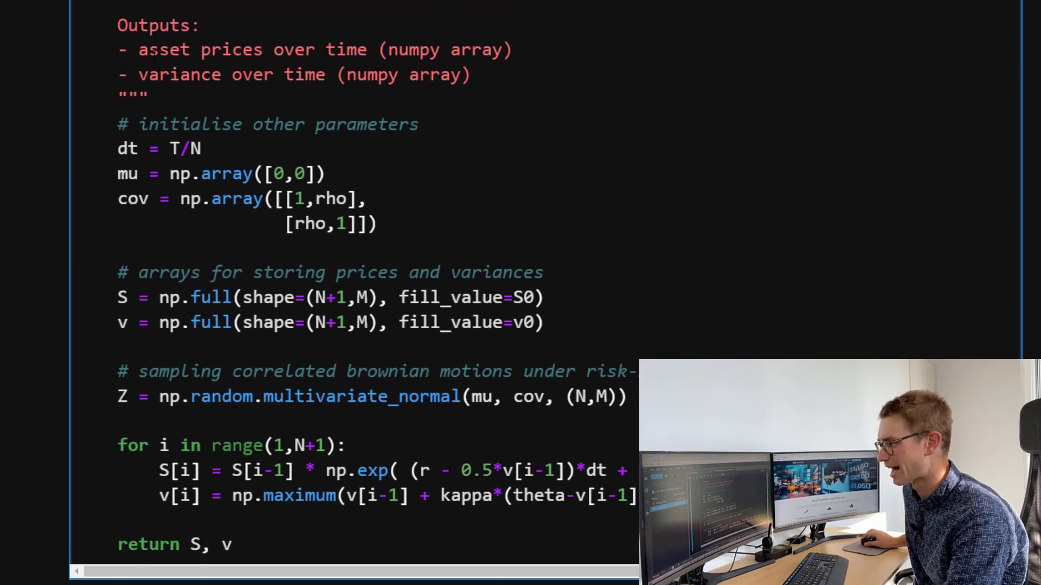
{"action": "double_click", "coordinate": [199, 50]}
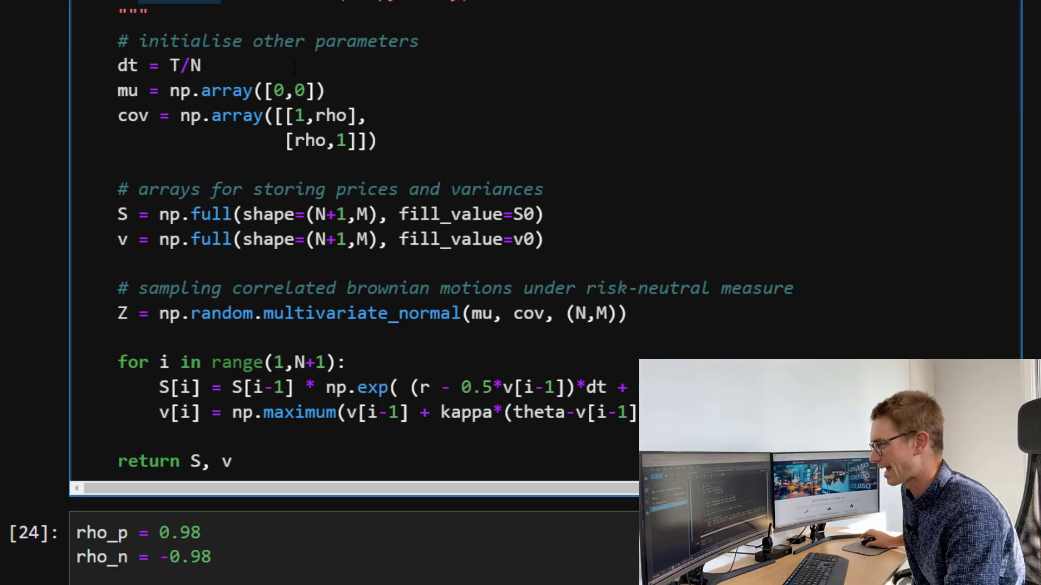
{"action": "double_click", "coordinate": [127, 91]}
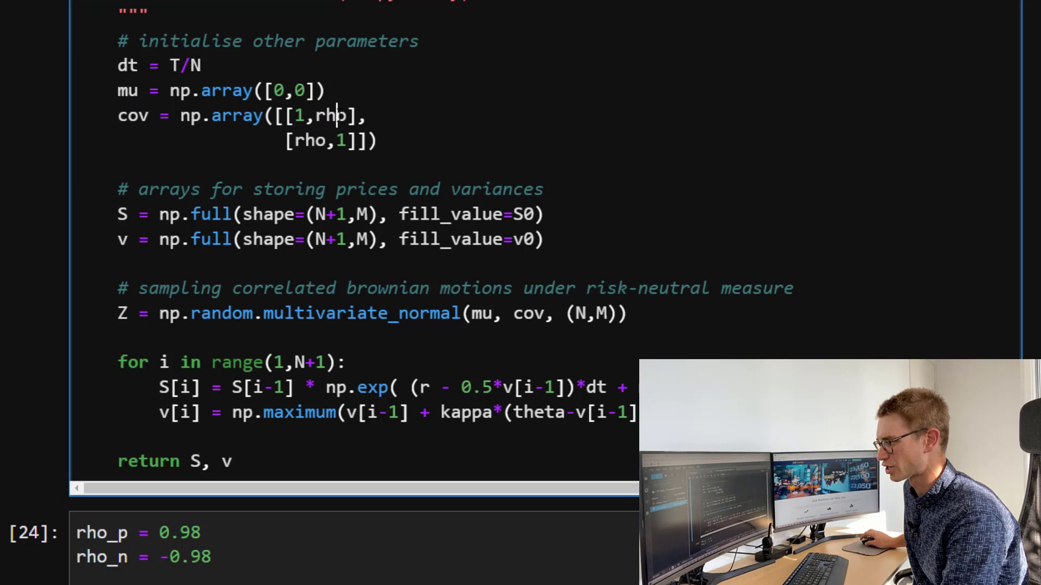
{"action": "double_click", "coordinate": [329, 116]}
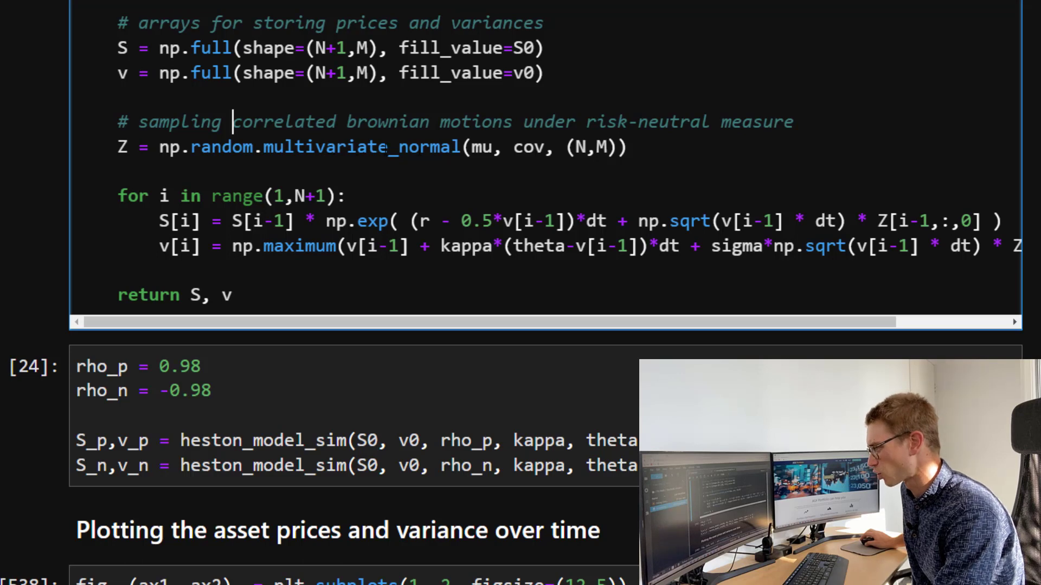
Select the spaced square-root term in the v[i] variance update line.
{"action": "double_click", "coordinate": [482, 147]}
{"action": "type", "text": "[i-1,:,"}
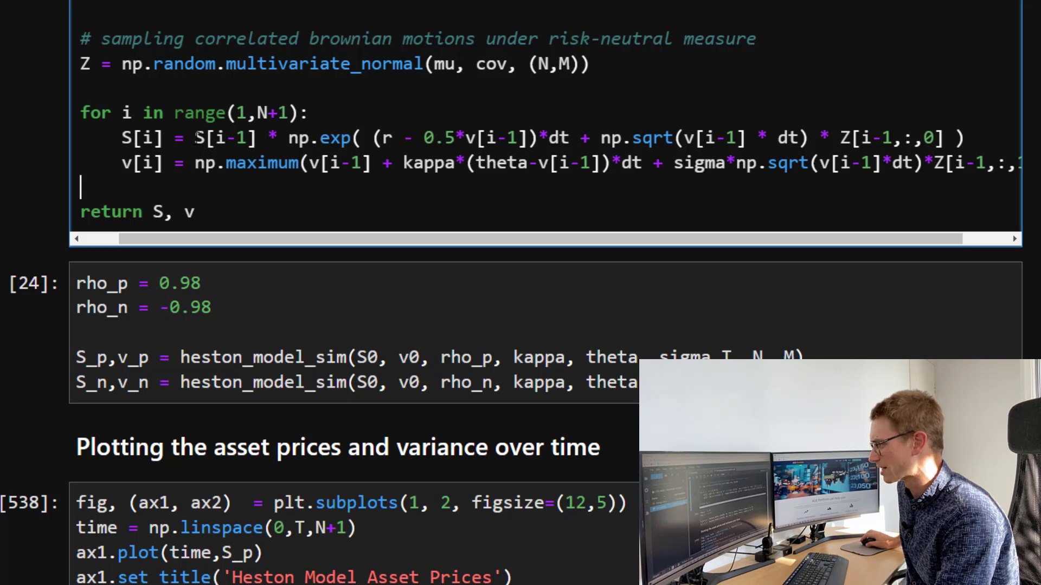
{"action": "double_click", "coordinate": [225, 138]}
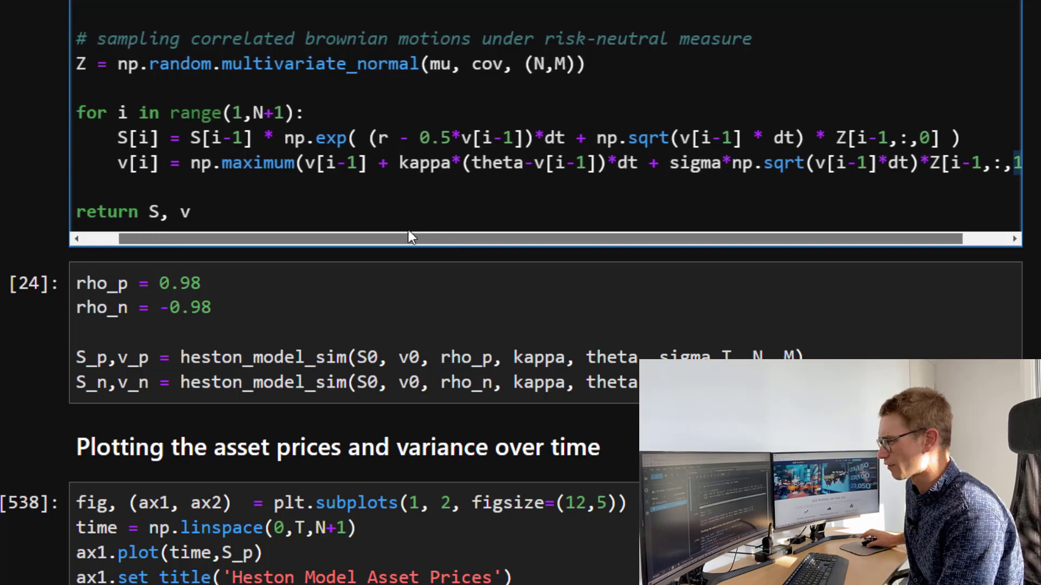
{"action": "double_click", "coordinate": [248, 163]}
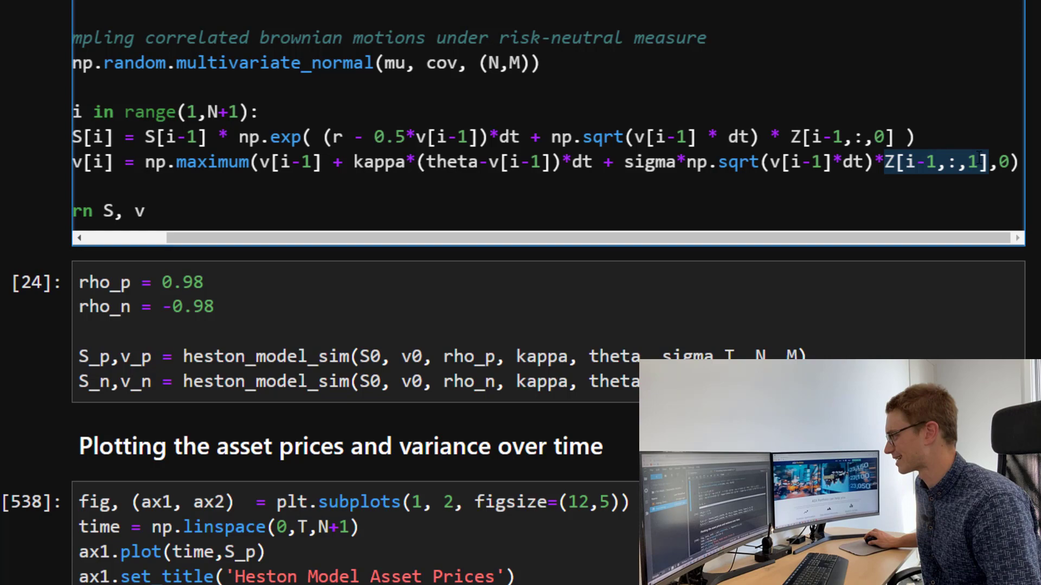
{"action": "scroll", "scroll_direction": "up", "scroll_amount": 3}
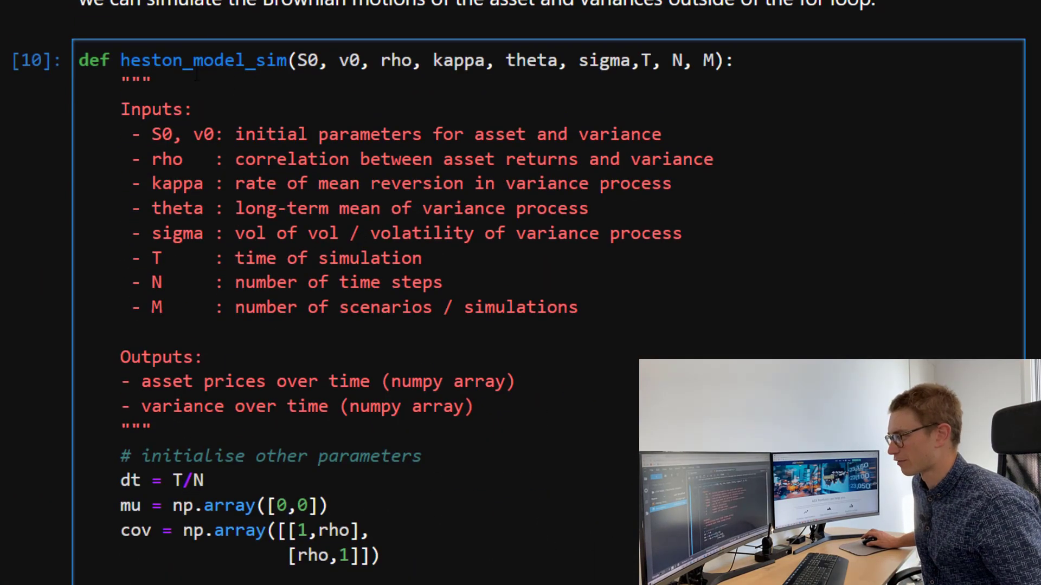
{"action": "scroll", "scroll_direction": "down", "scroll_amount": 3}
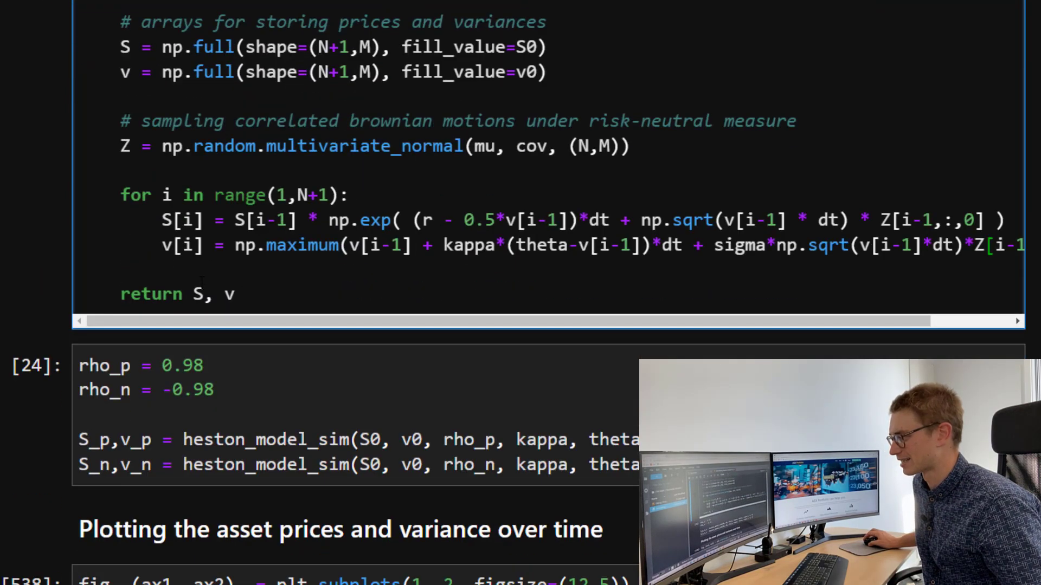
{"action": "double_click", "coordinate": [228, 294]}
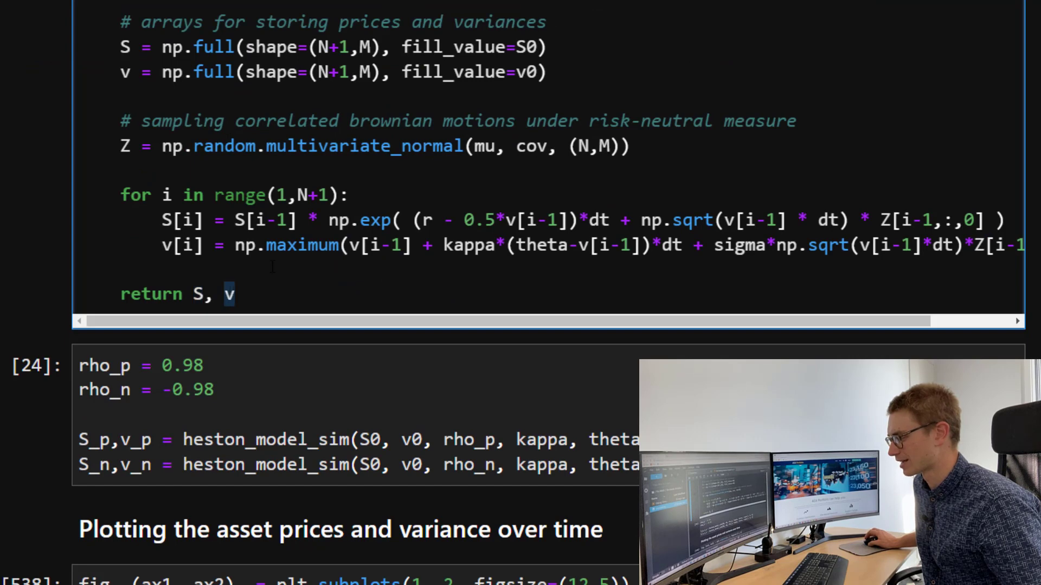
{"action": "scroll", "scroll_direction": "down", "scroll_amount": 3}
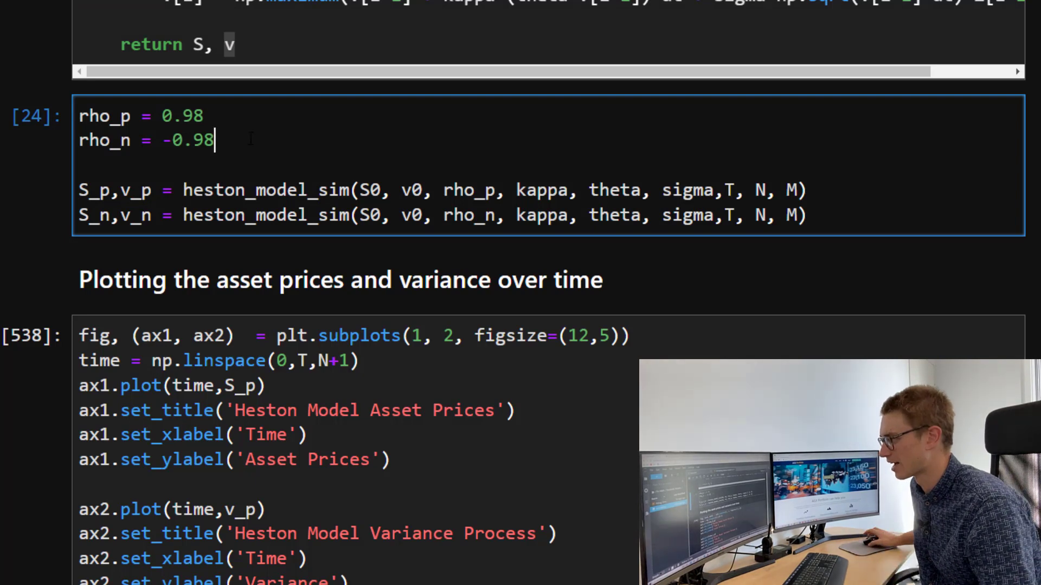
{"action": "double_click", "coordinate": [104, 116]}
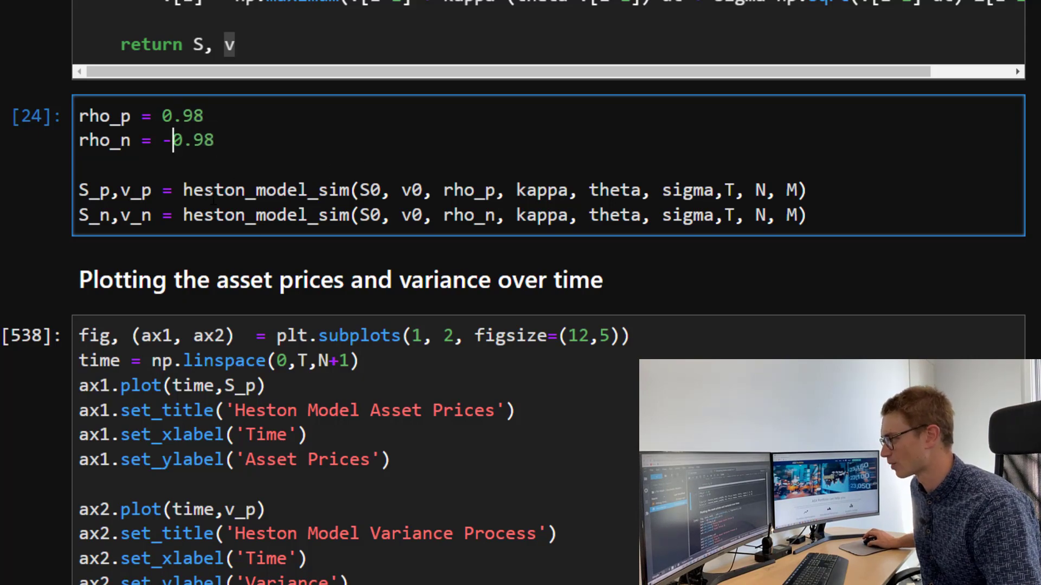
{"action": "scroll", "scroll_direction": "down", "scroll_amount": 3}
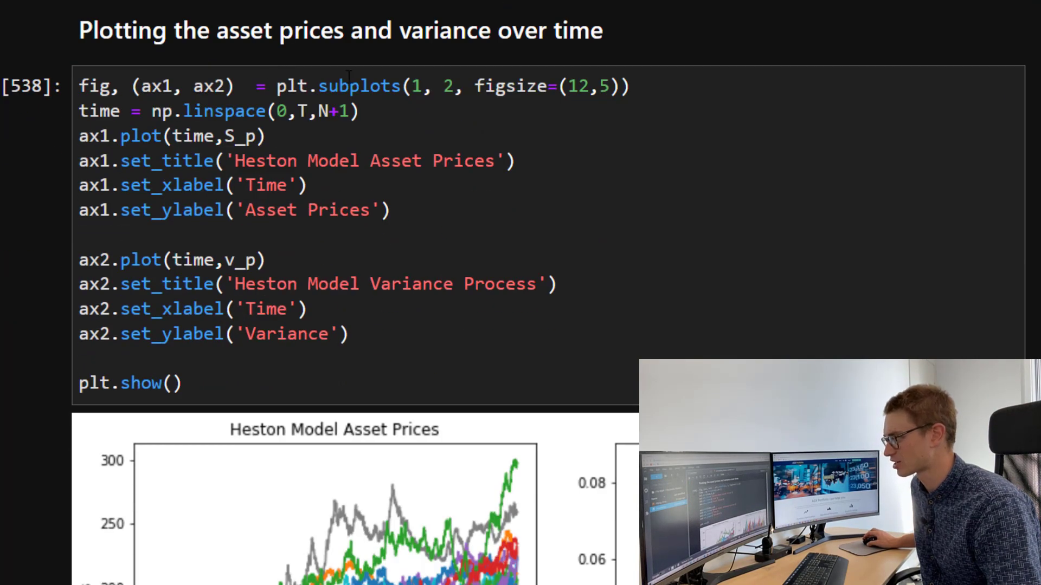
{"action": "scroll", "scroll_direction": "down", "scroll_amount": 3}
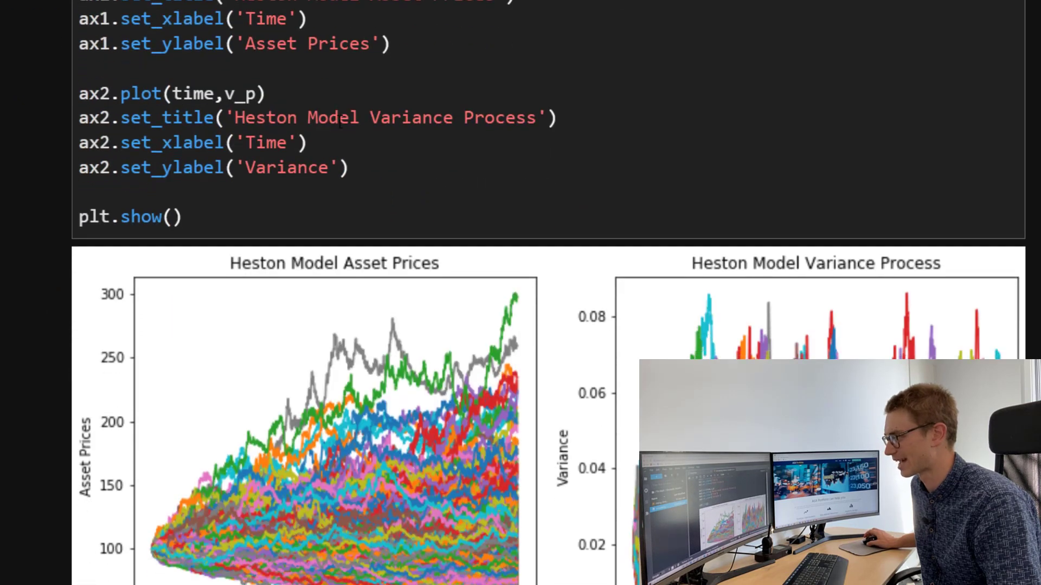
{"action": "scroll", "scroll_direction": "up", "scroll_amount": 3}
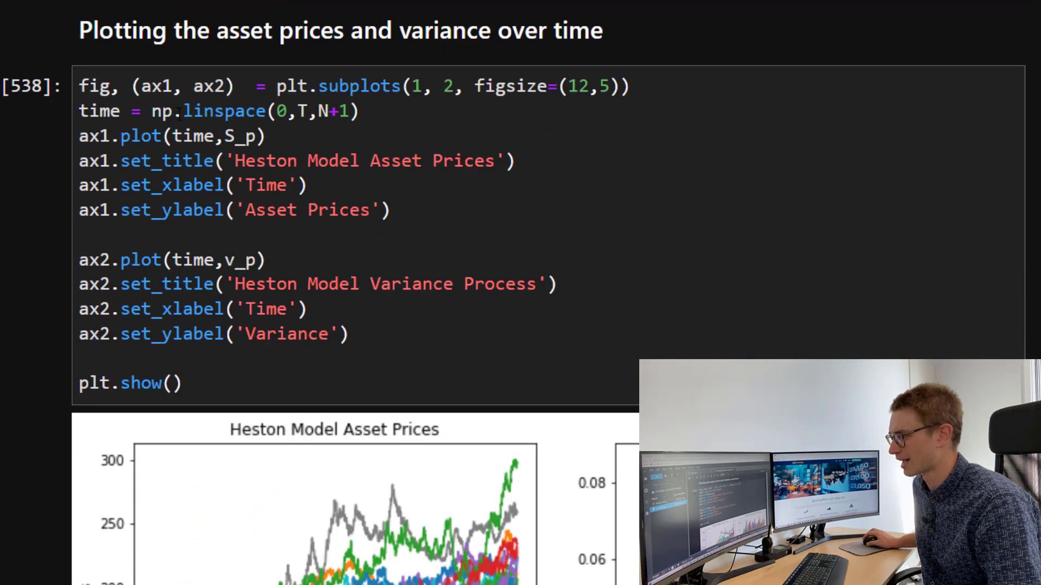
{"action": "double_click", "coordinate": [98, 110]}
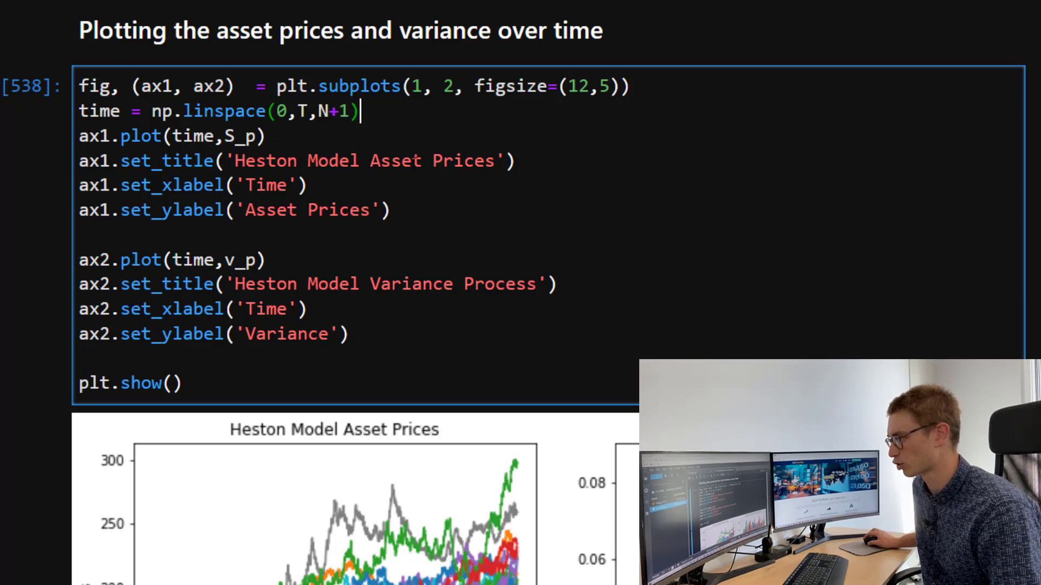
{"action": "scroll", "scroll_direction": "down", "scroll_amount": 3}
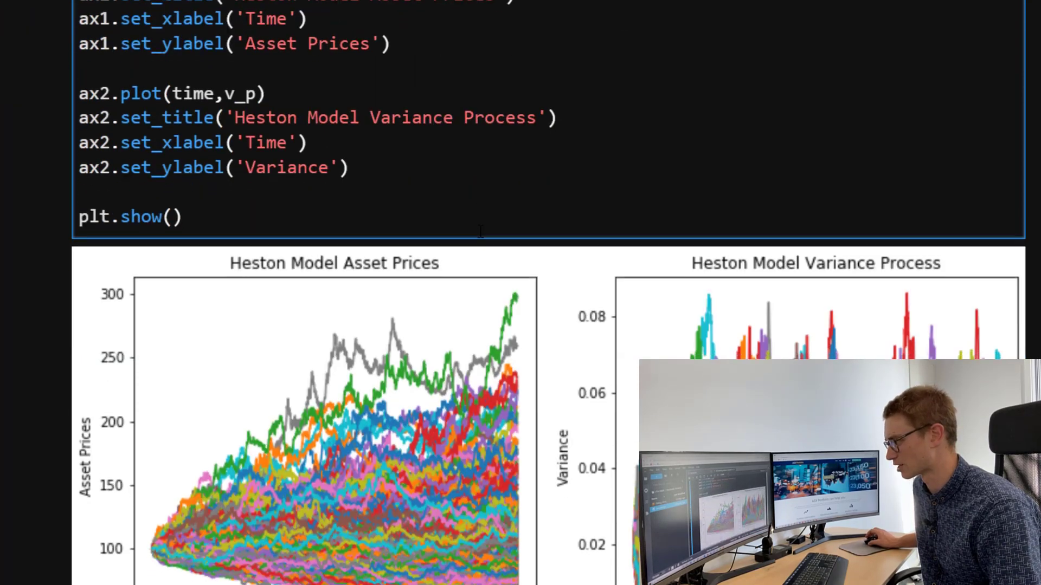
{"action": "scroll", "scroll_direction": "down", "scroll_amount": 3}
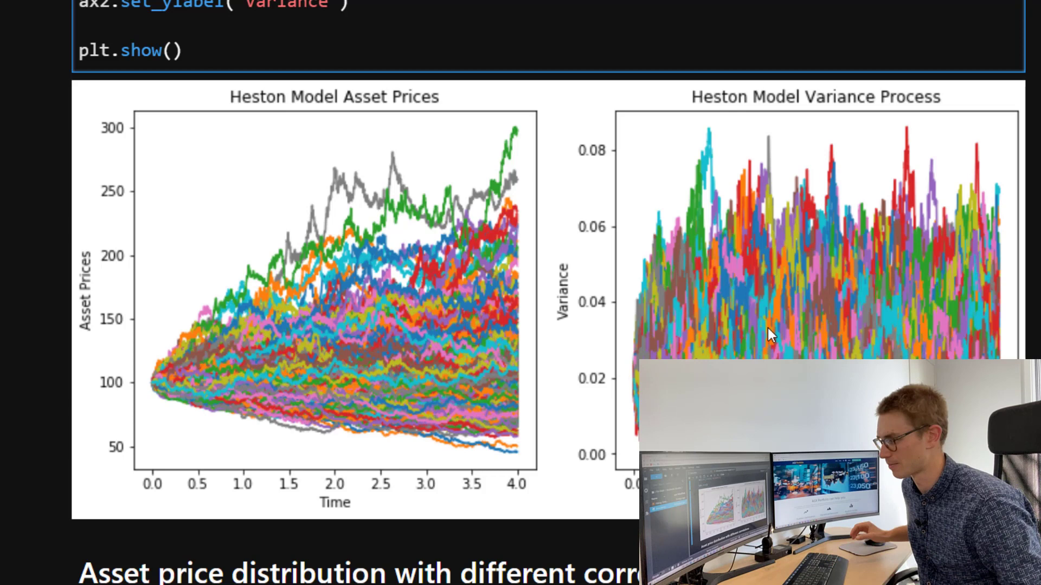
{"action": "scroll", "scroll_direction": "down", "scroll_amount": 3}
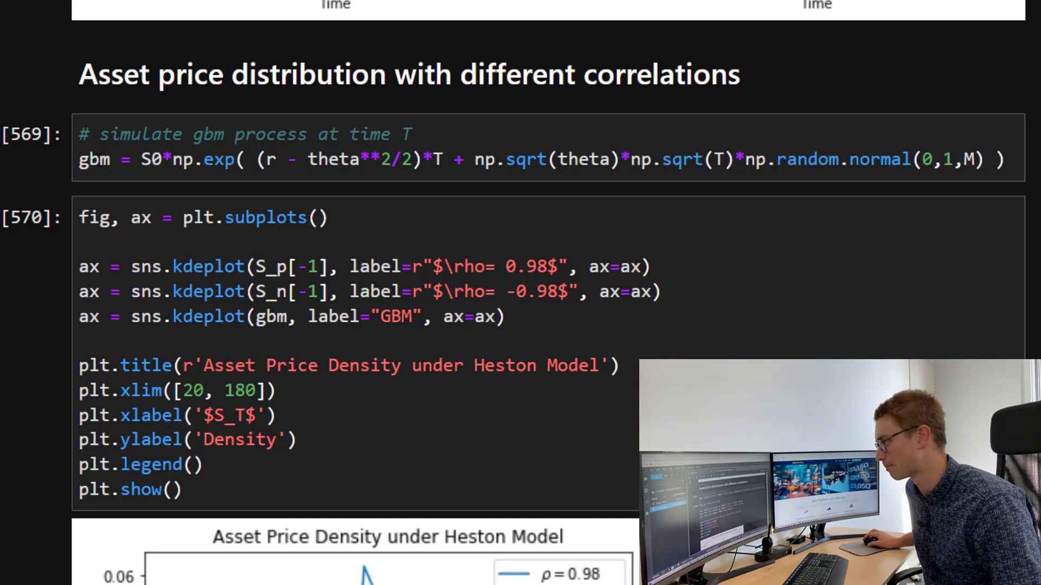
{"action": "scroll", "scroll_direction": "down", "scroll_amount": 3}
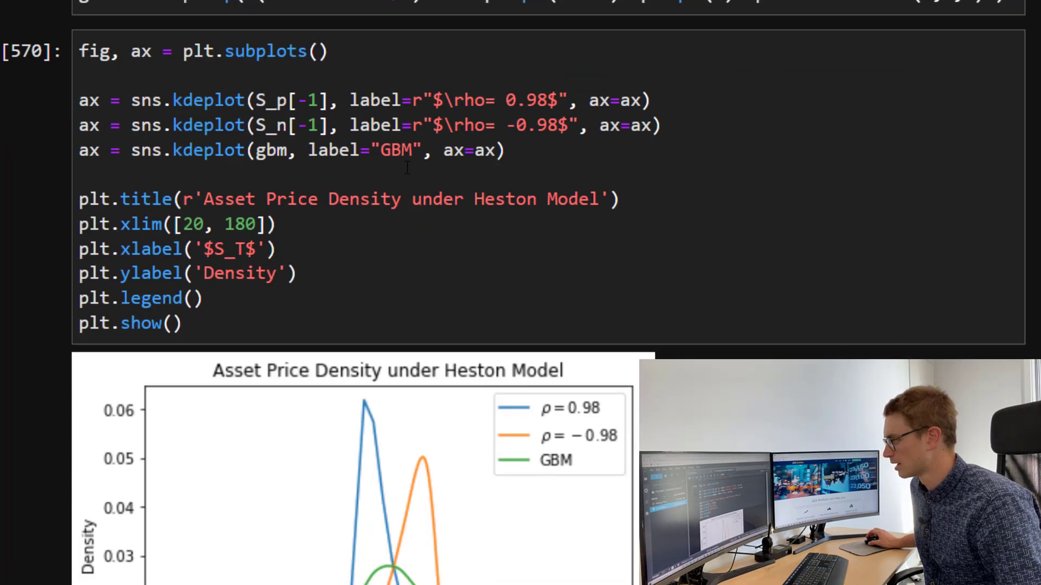
{"action": "scroll", "scroll_direction": "down", "scroll_amount": 3}
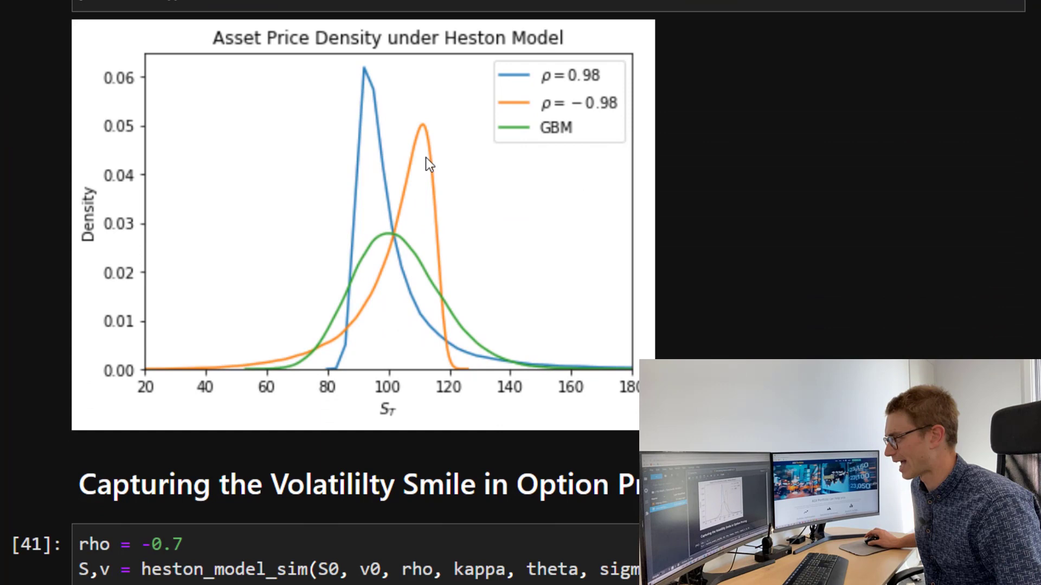
{"action": "mouse_move", "coordinate": [447, 107]}
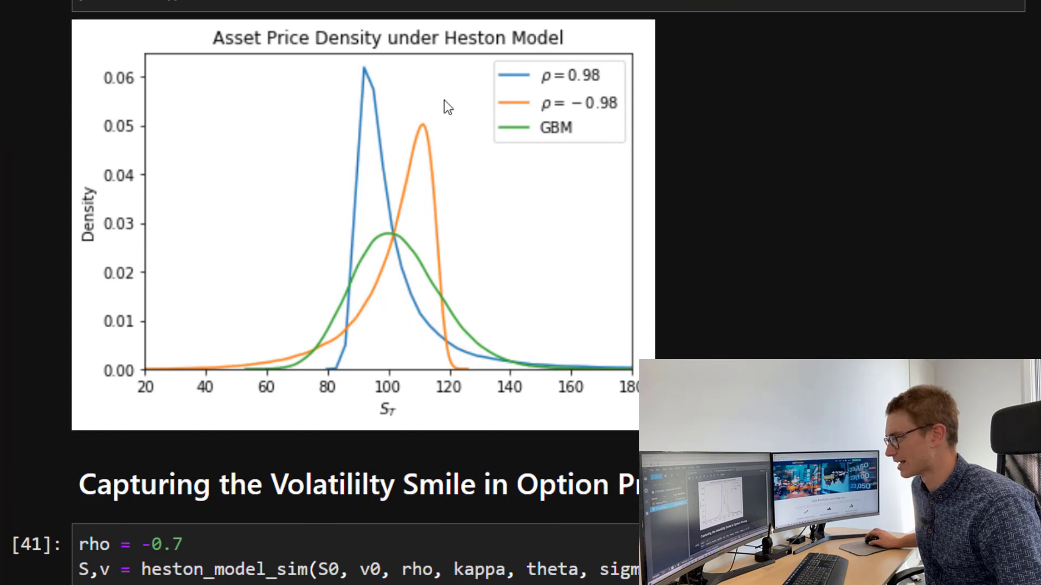
{"action": "mouse_move", "coordinate": [611, 107]}
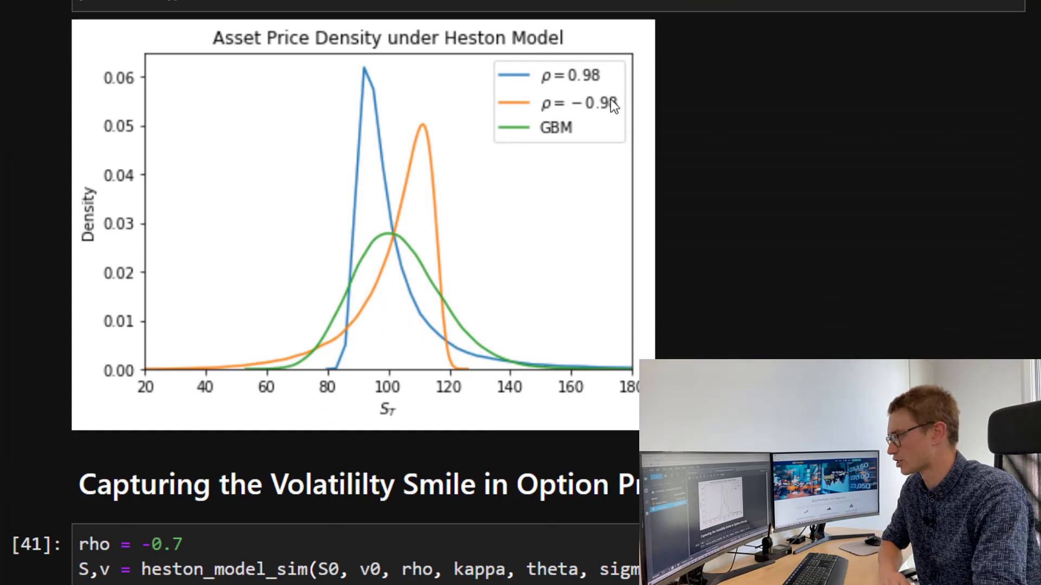
{"action": "mouse_move", "coordinate": [388, 156]}
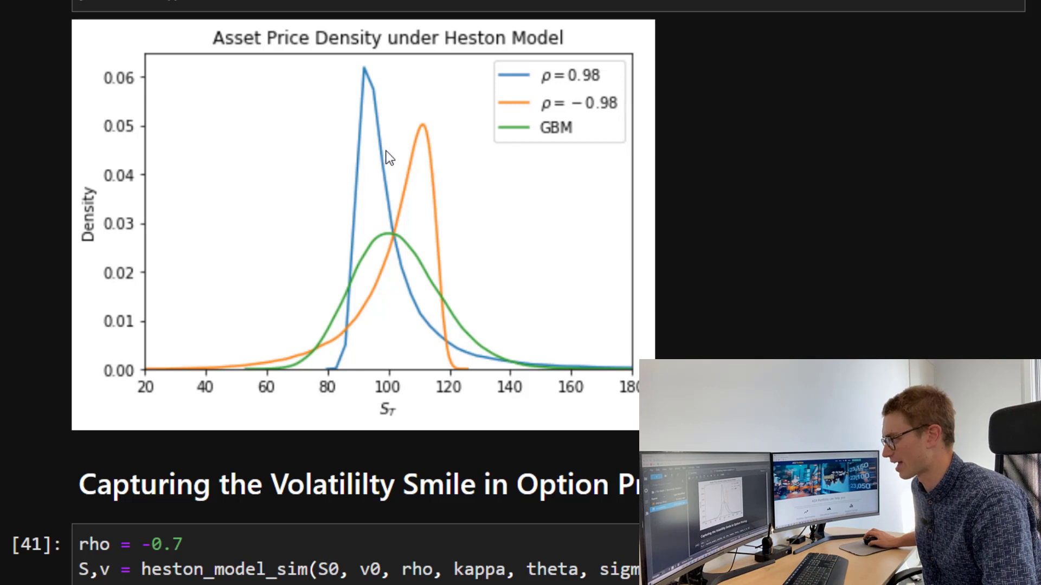
{"action": "mouse_move", "coordinate": [284, 251]}
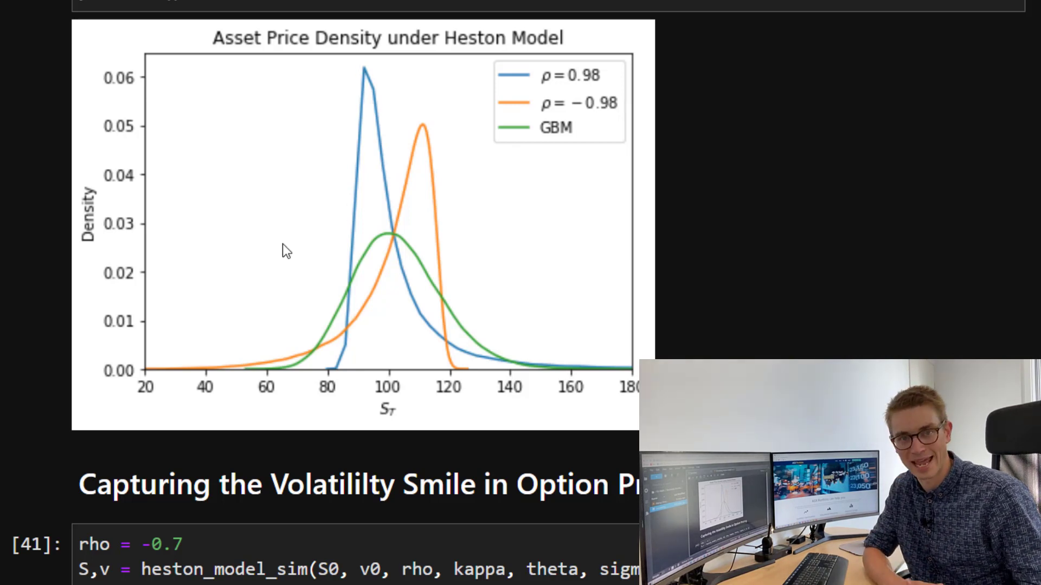
{"action": "mouse_move", "coordinate": [332, 233]}
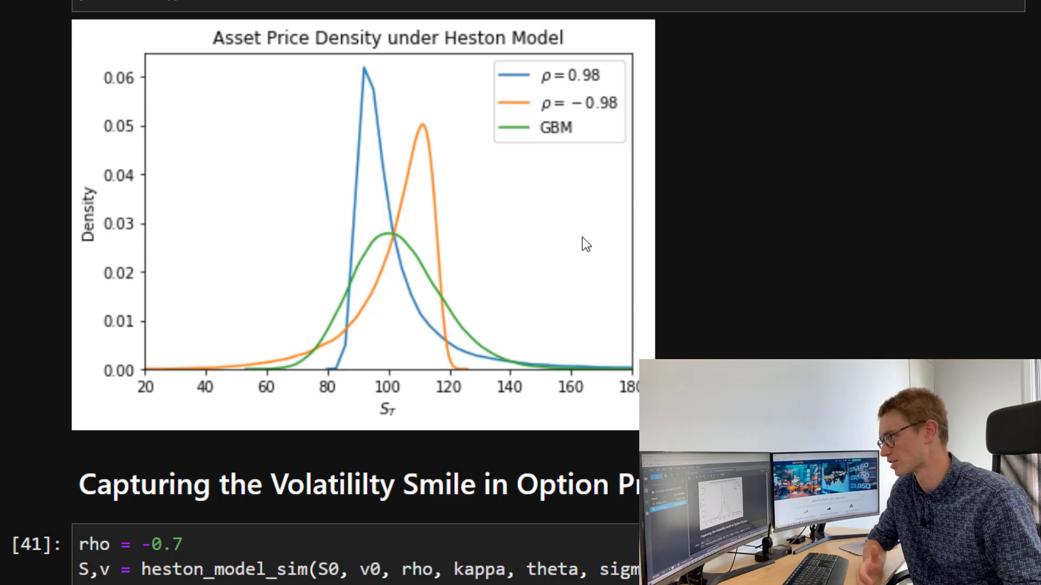
{"action": "mouse_move", "coordinate": [445, 317]}
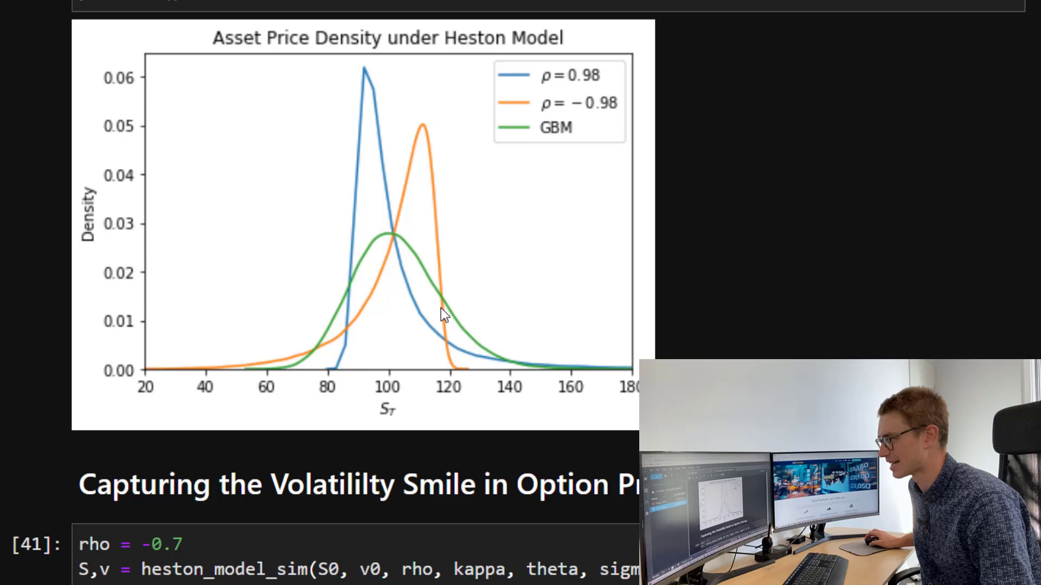
{"action": "mouse_move", "coordinate": [202, 376]}
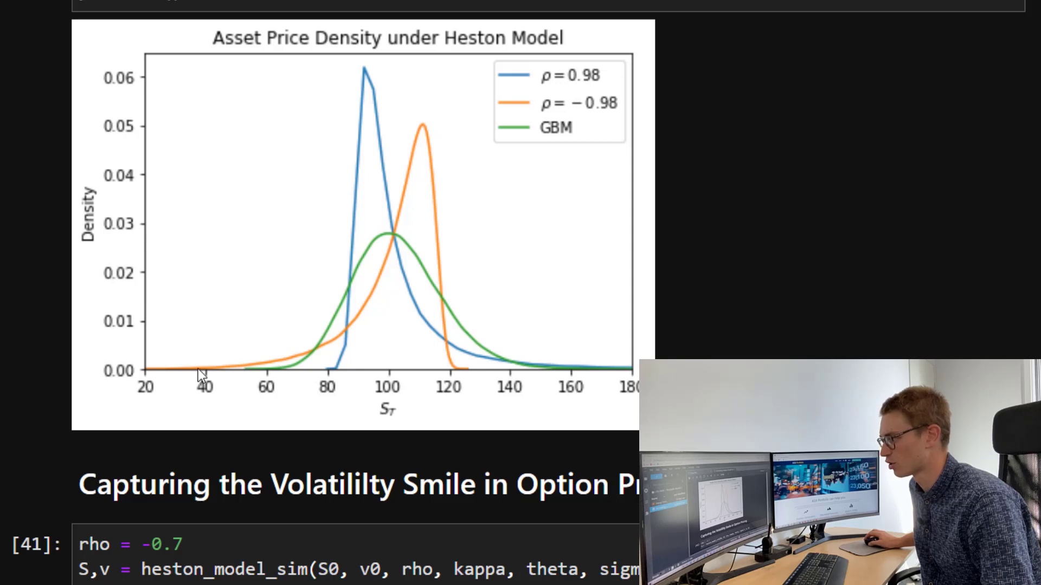
{"action": "mouse_move", "coordinate": [471, 298]}
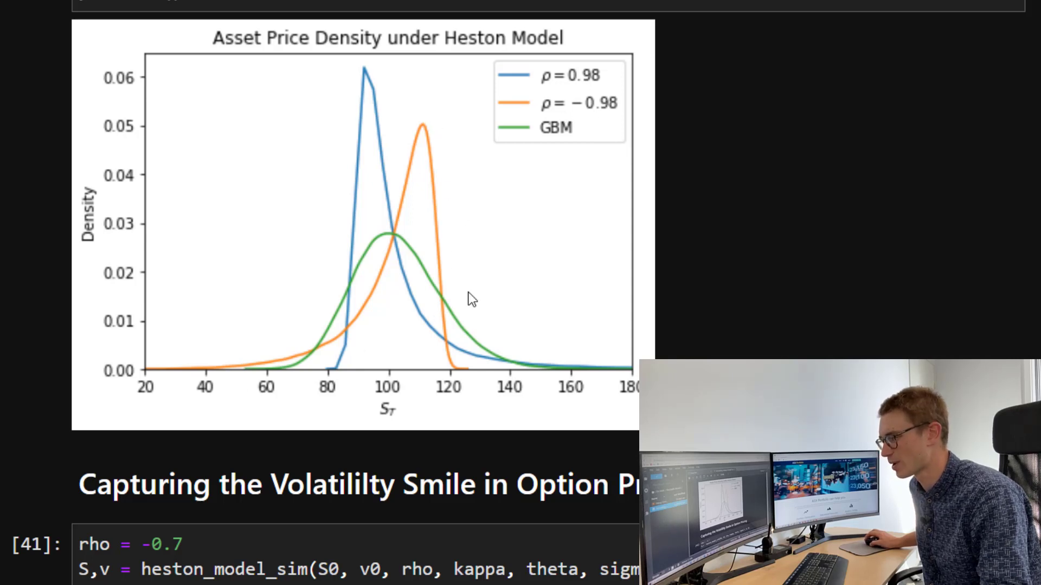
{"action": "mouse_move", "coordinate": [593, 251]}
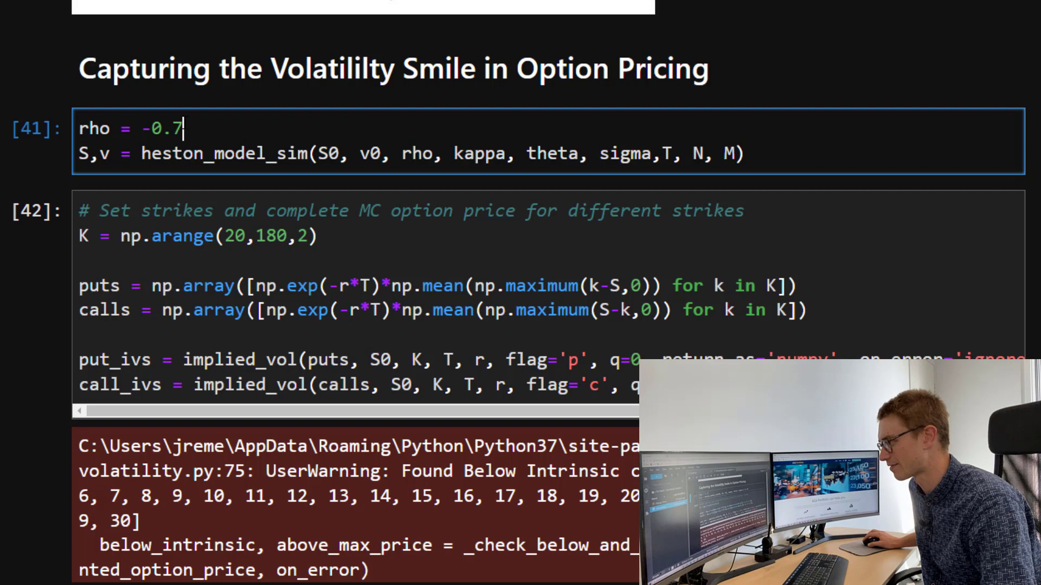
{"action": "scroll", "scroll_direction": "down", "scroll_amount": 3}
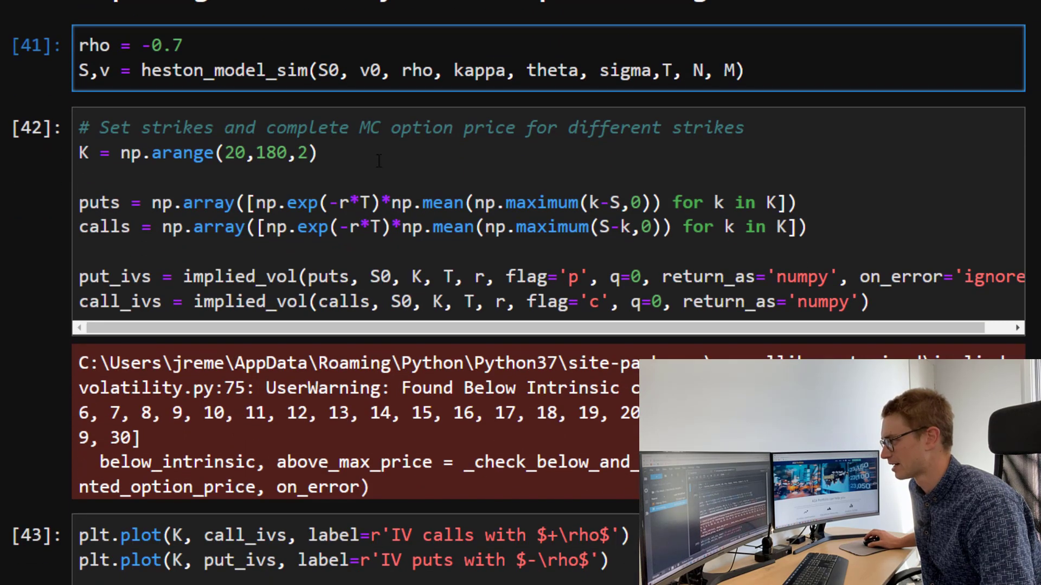
{"action": "scroll", "scroll_direction": "down", "scroll_amount": 3}
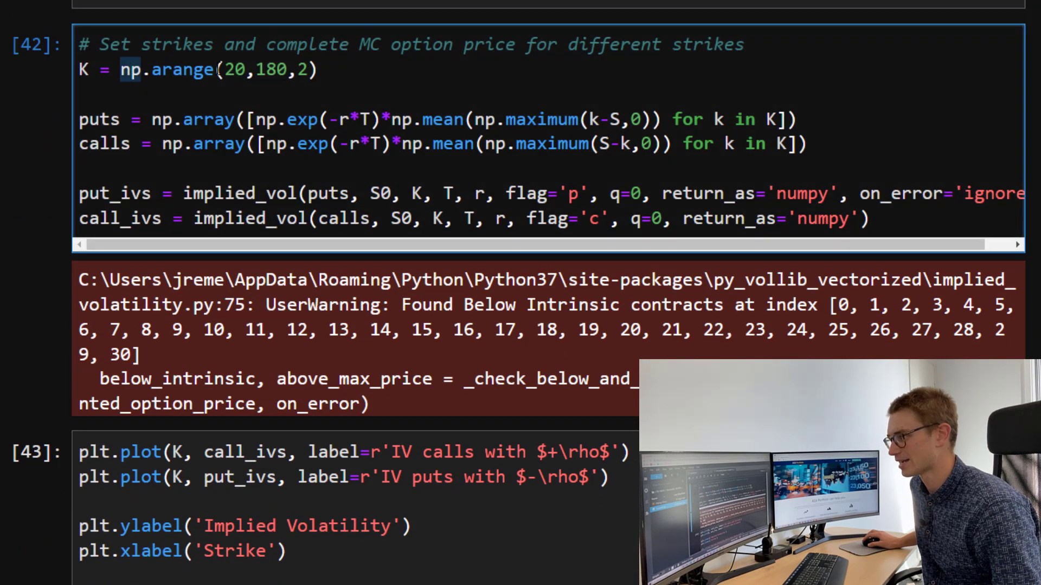
{"action": "double_click", "coordinate": [183, 70]}
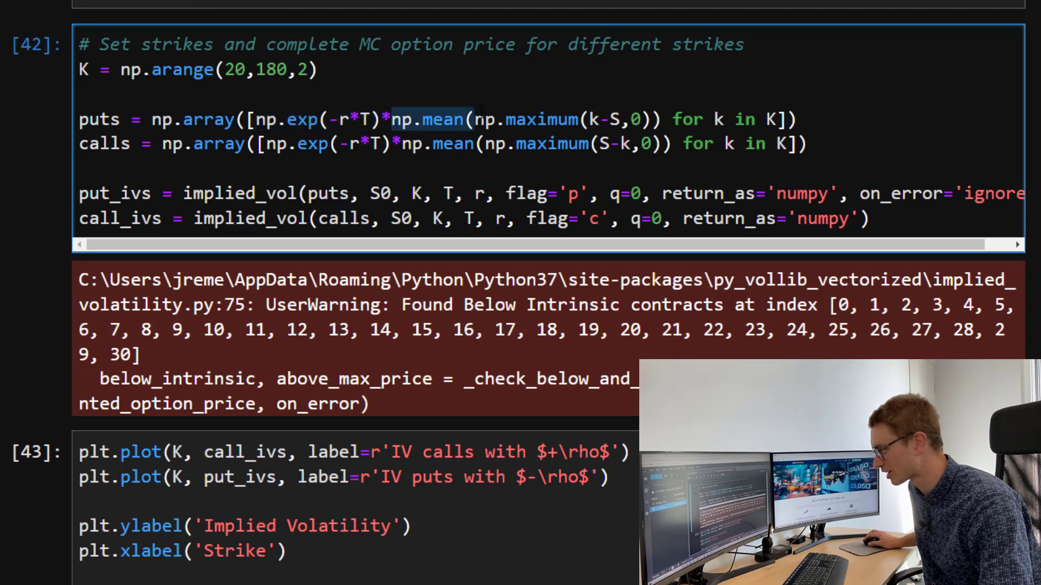
{"action": "left_click", "coordinate": [476, 120]}
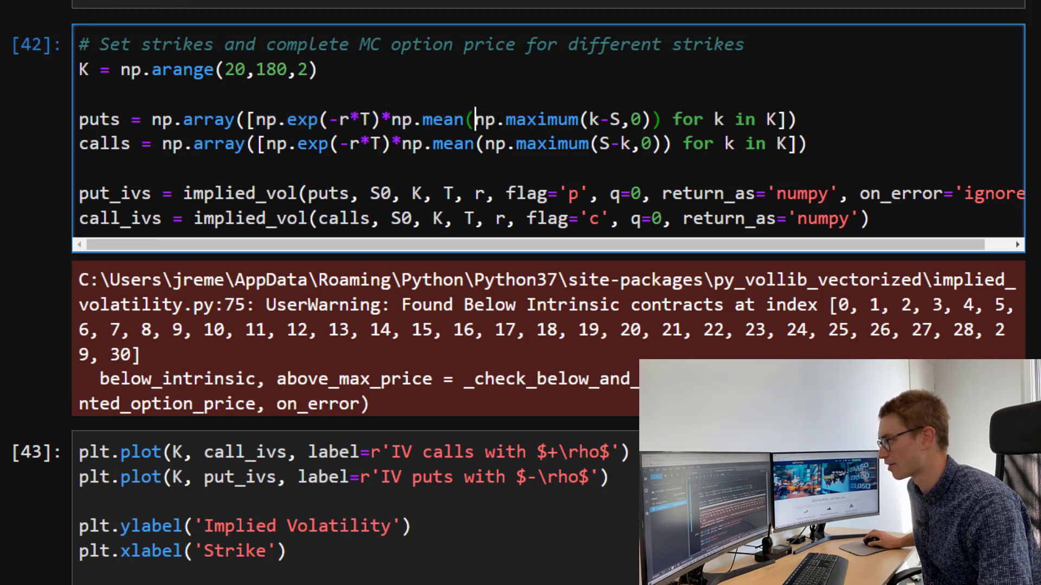
{"action": "double_click", "coordinate": [541, 119]}
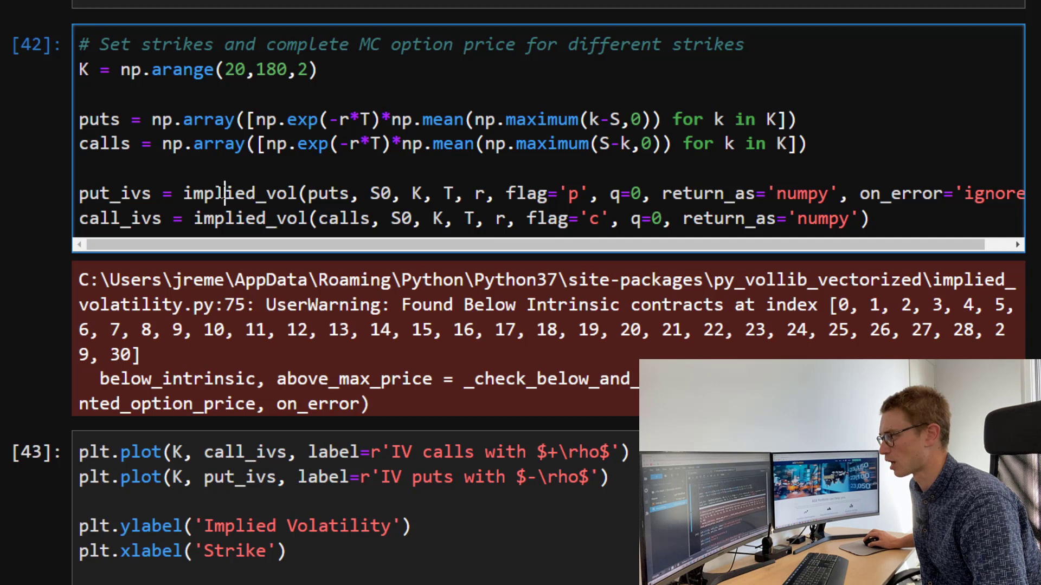
{"action": "double_click", "coordinate": [239, 193]}
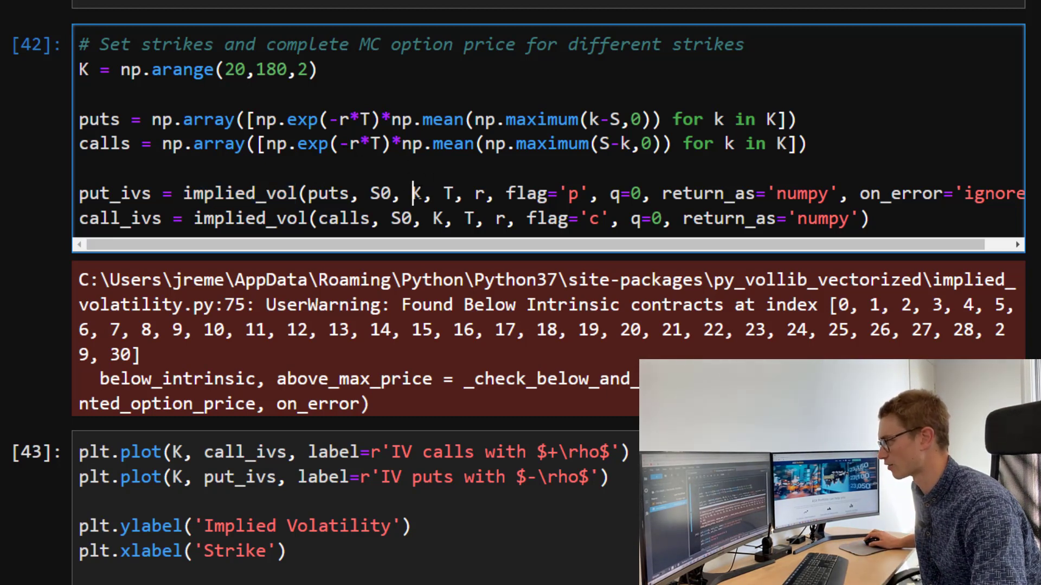
{"action": "double_click", "coordinate": [328, 193]}
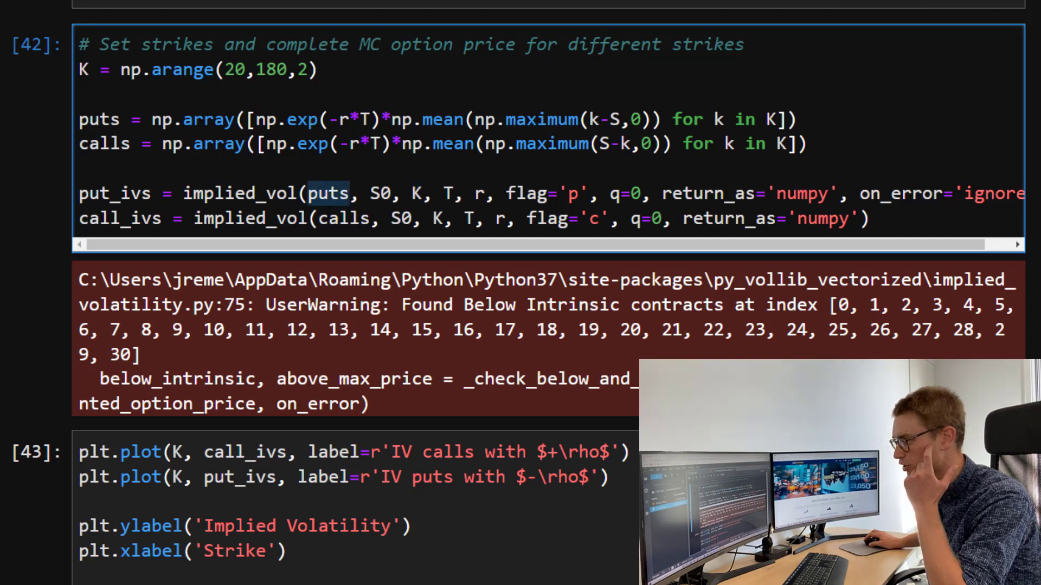
{"action": "double_click", "coordinate": [344, 219]}
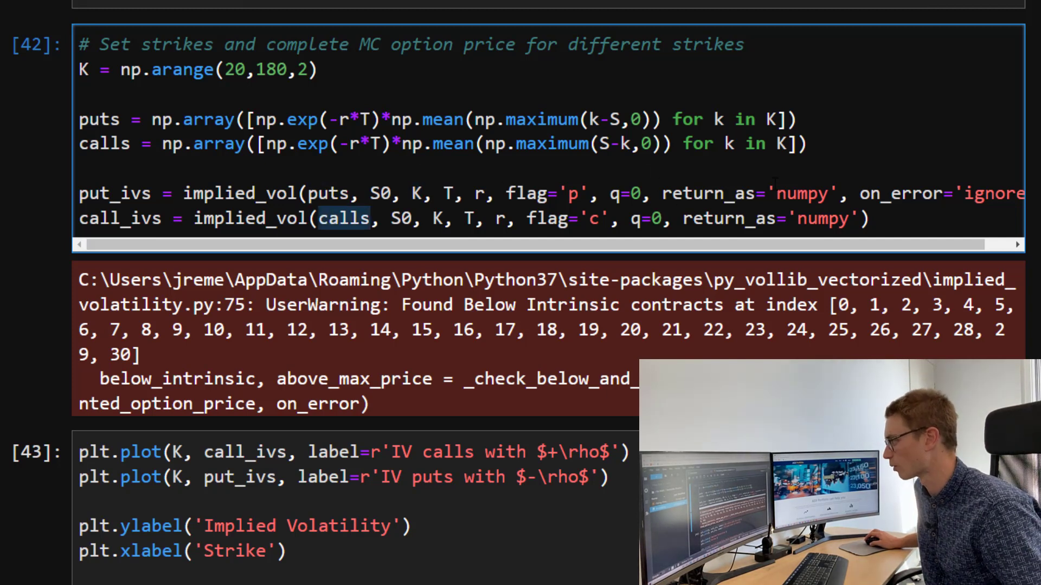